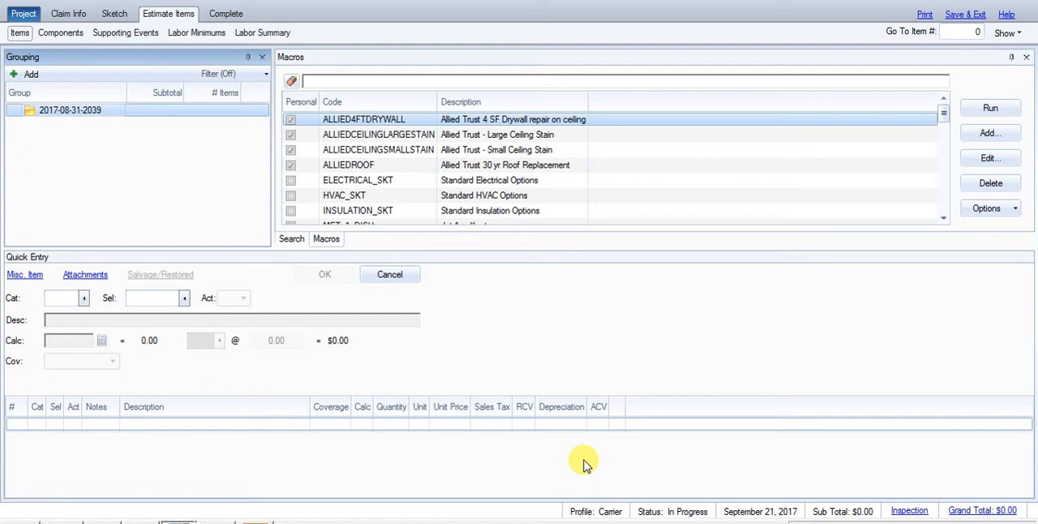
{"action": "mouse_move", "coordinate": [216, 143]}
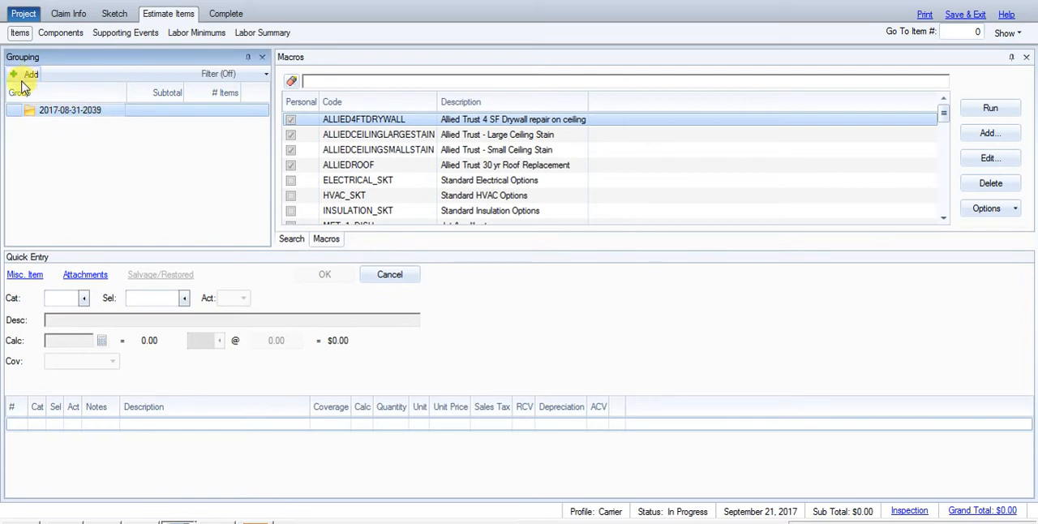
- Add Roof and Exterior groups under the dated estimate group, fixing Exterior's level
{"action": "left_click", "coordinate": [29, 73]}
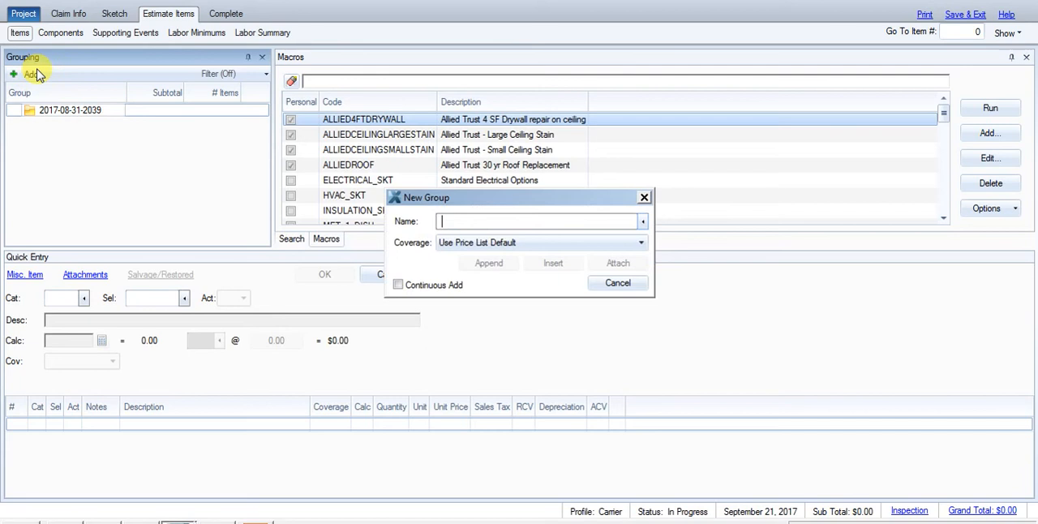
{"action": "type", "text": "Roof"}
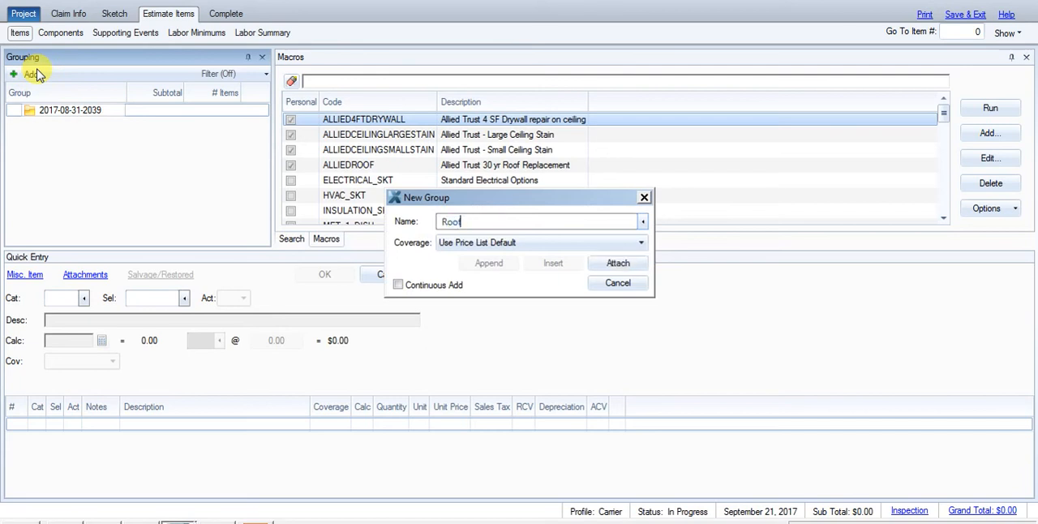
{"action": "mouse_move", "coordinate": [369, 264]}
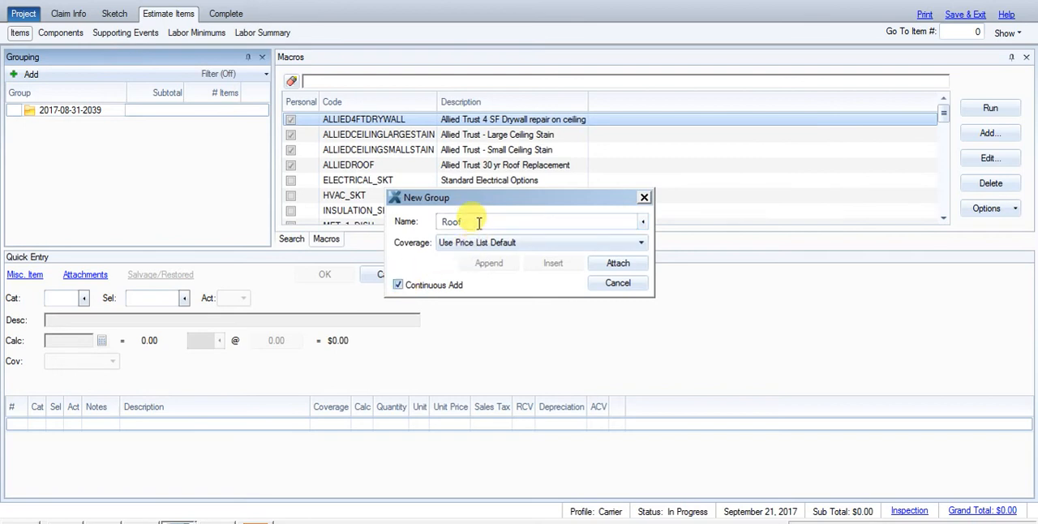
{"action": "double_click", "coordinate": [451, 221]}
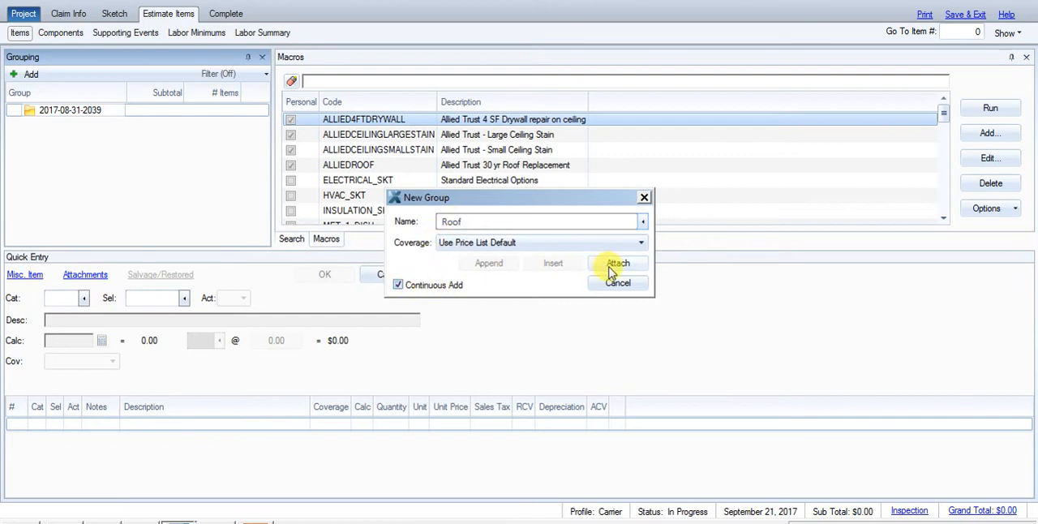
{"action": "left_click", "coordinate": [617, 262]}
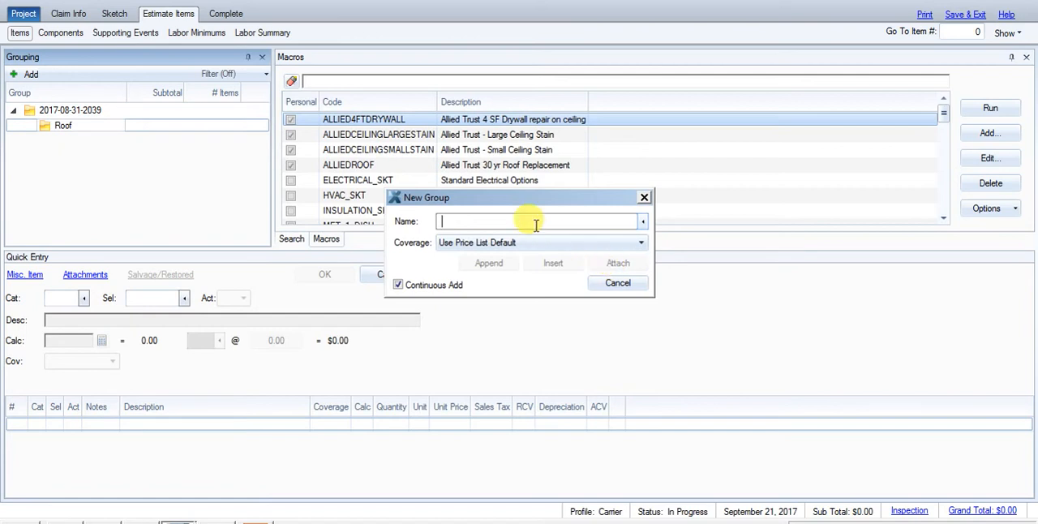
{"action": "type", "text": "Exterior"}
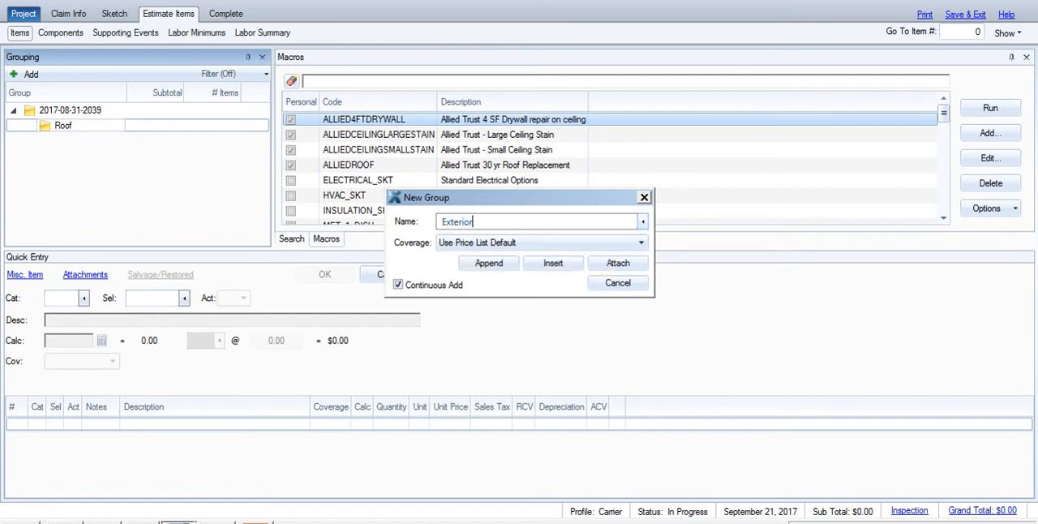
{"action": "left_click", "coordinate": [617, 262]}
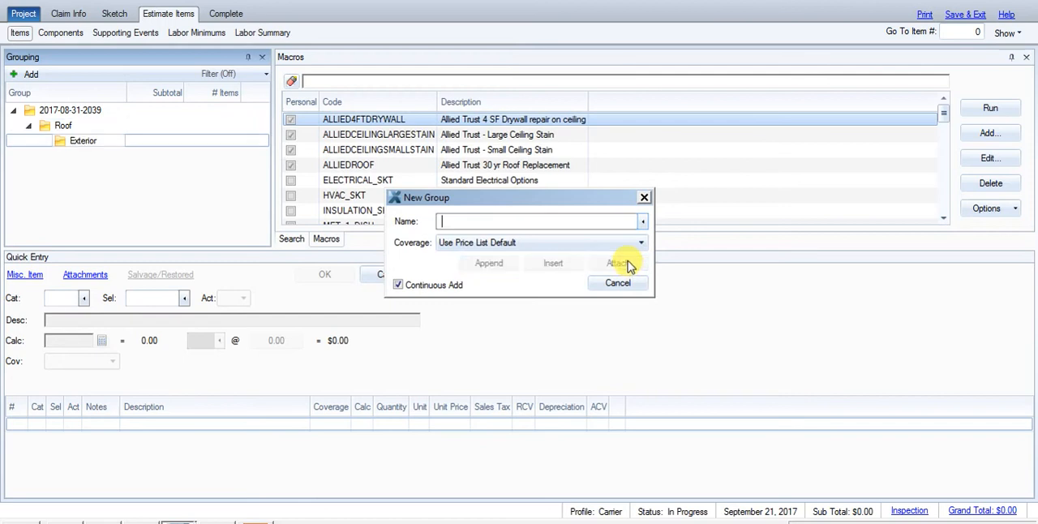
{"action": "left_click", "coordinate": [617, 283]}
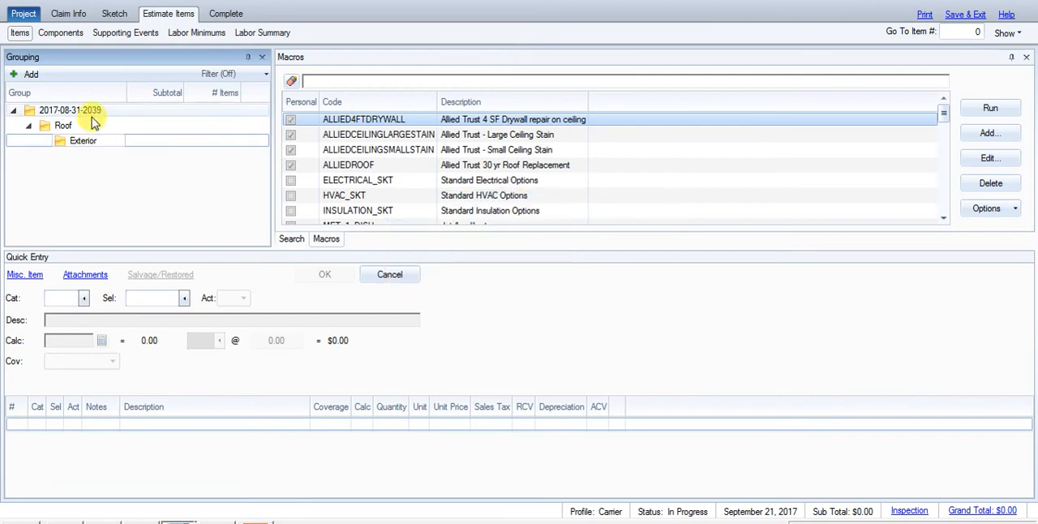
{"action": "double_click", "coordinate": [82, 140]}
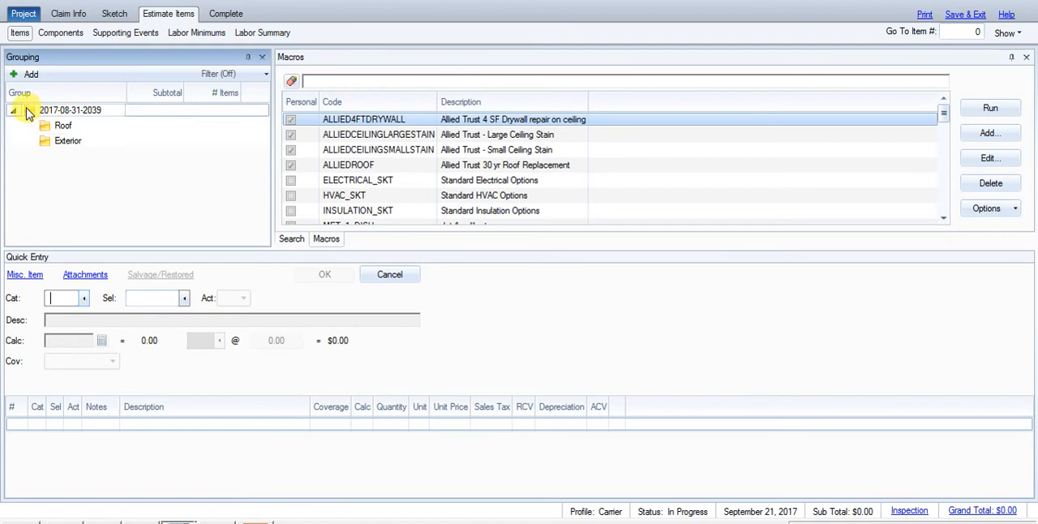
- Attach Interior, Other Structures and Debris Removal groups, then select Exterior
{"action": "left_click", "coordinate": [30, 74]}
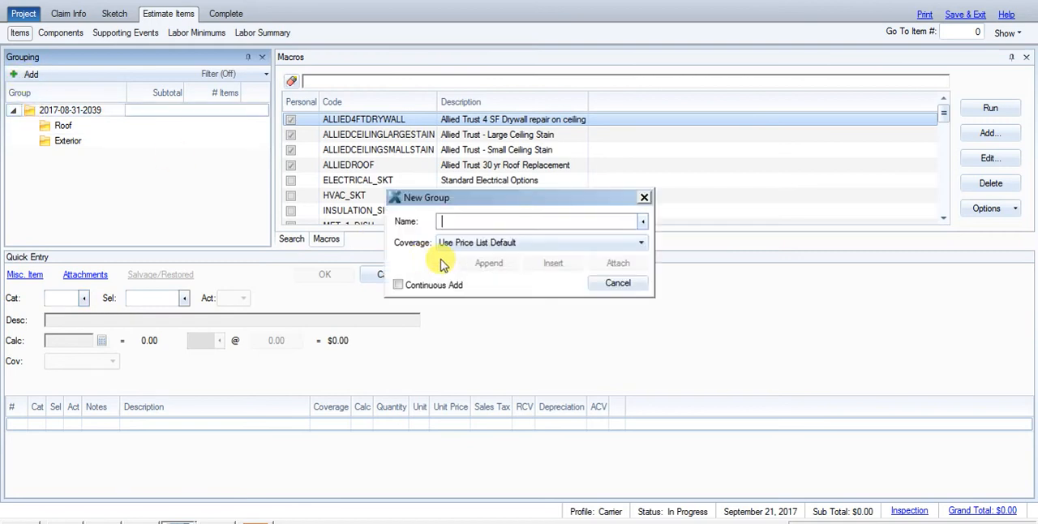
{"action": "type", "text": "Interior"}
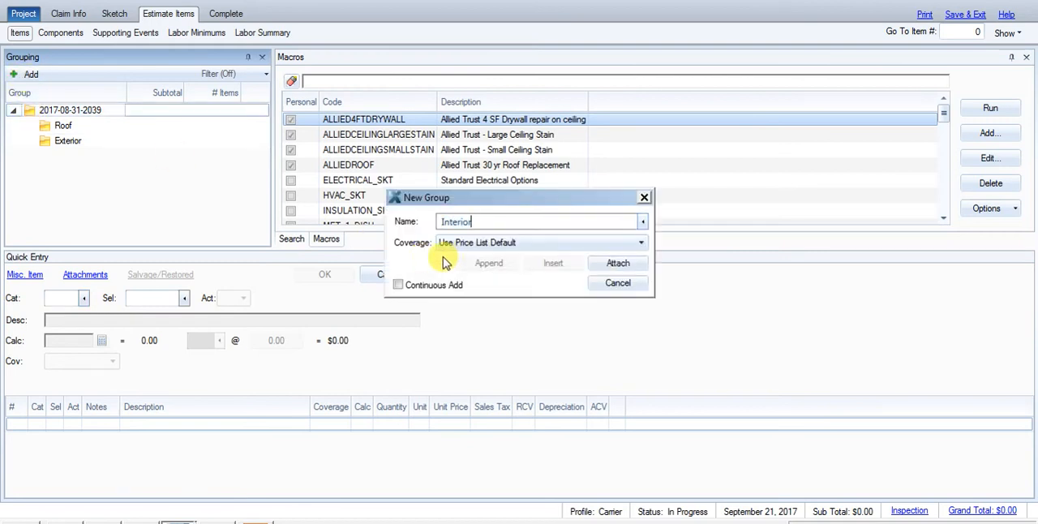
{"action": "left_click", "coordinate": [617, 263]}
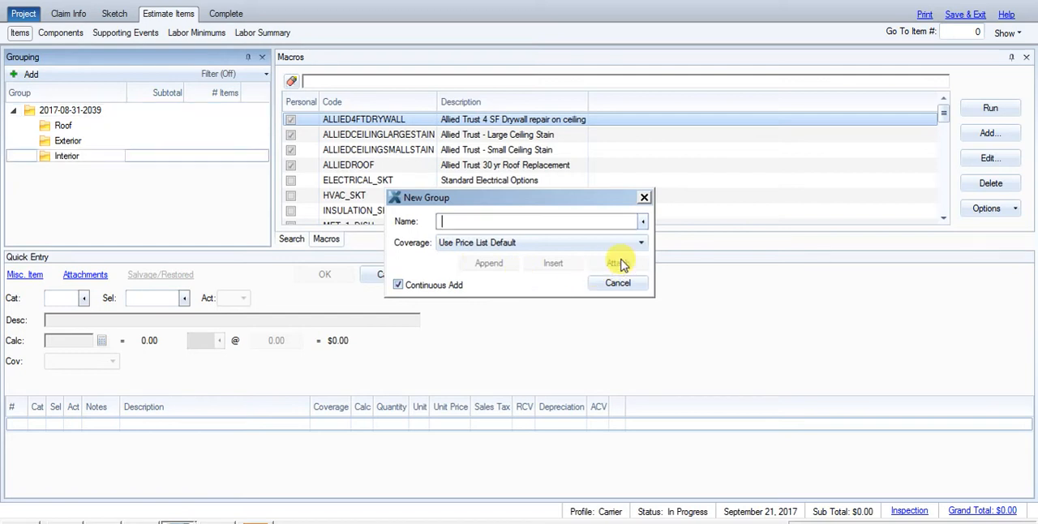
{"action": "type", "text": "Other"}
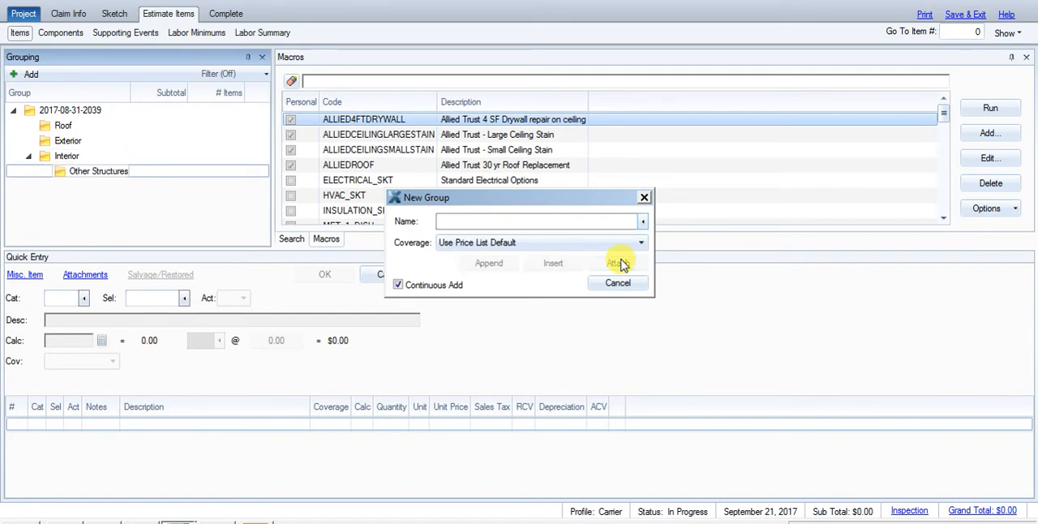
{"action": "type", "text": "Debris Removal"}
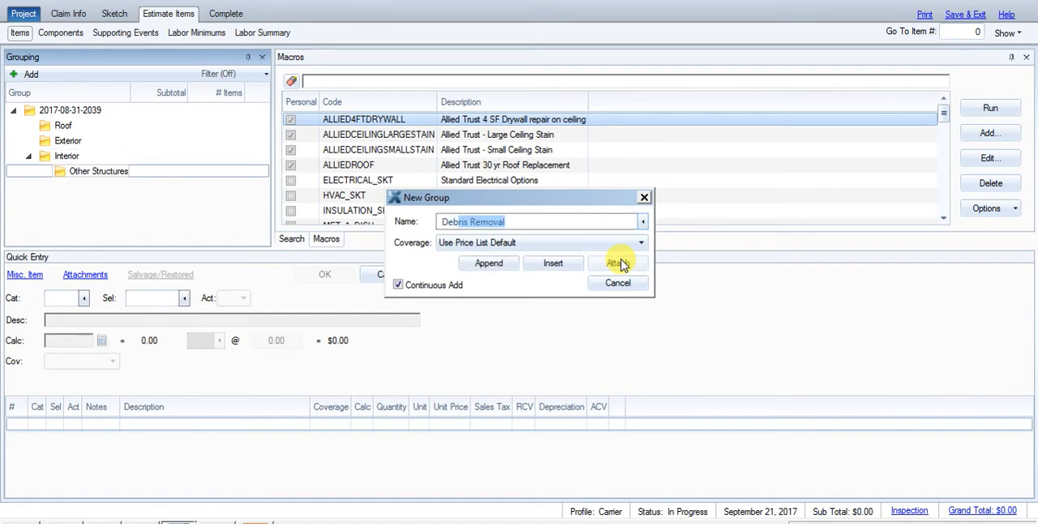
{"action": "left_click", "coordinate": [620, 262]}
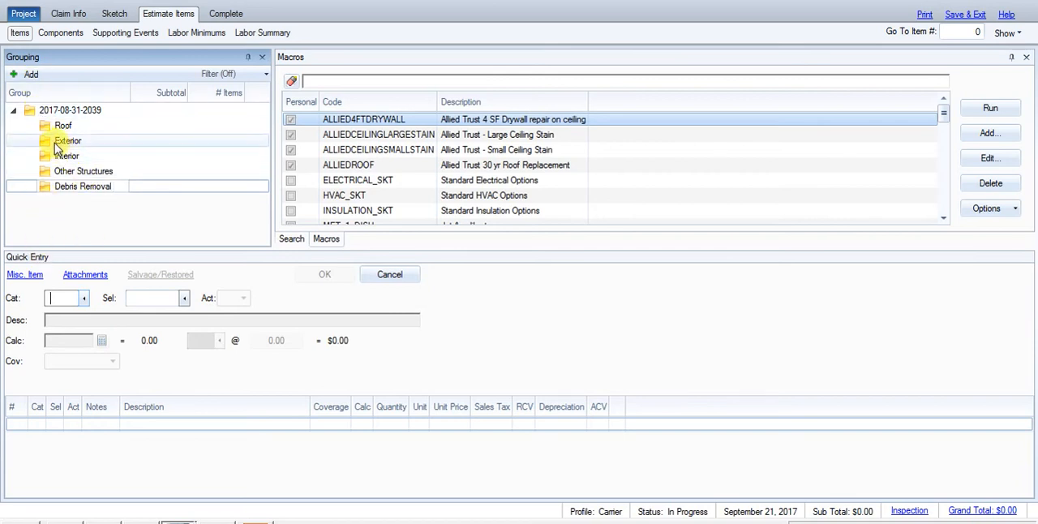
{"action": "left_click", "coordinate": [68, 140]}
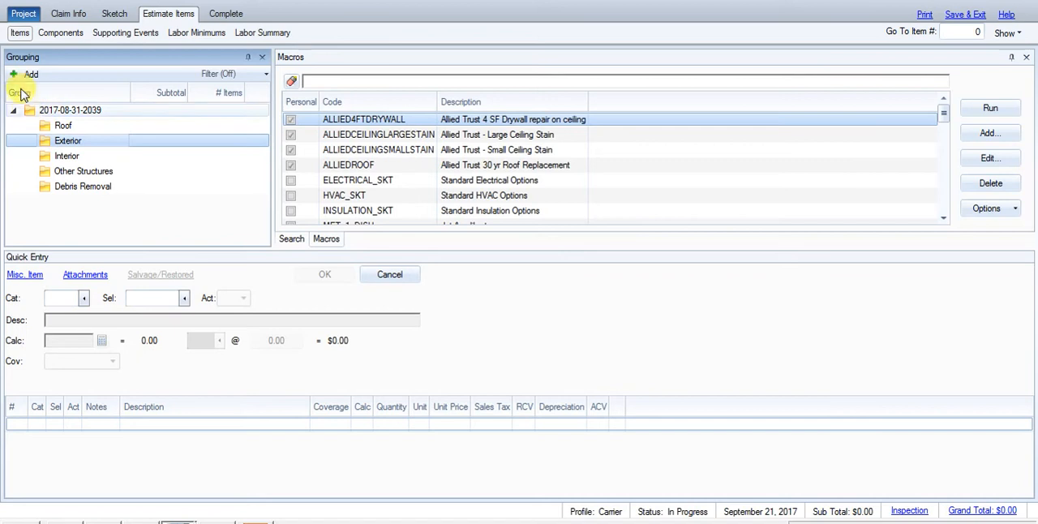
- Attach Front, Right, Rear and Left Elevation subgroups under Exterior
{"action": "left_click", "coordinate": [20, 92]}
{"action": "type", "text": "Front Elevation"}
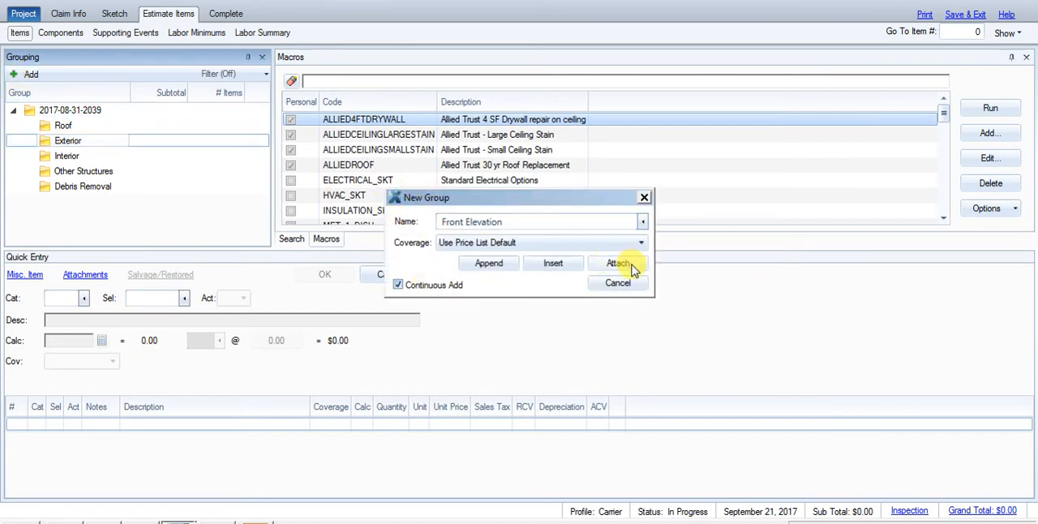
{"action": "left_click", "coordinate": [617, 263]}
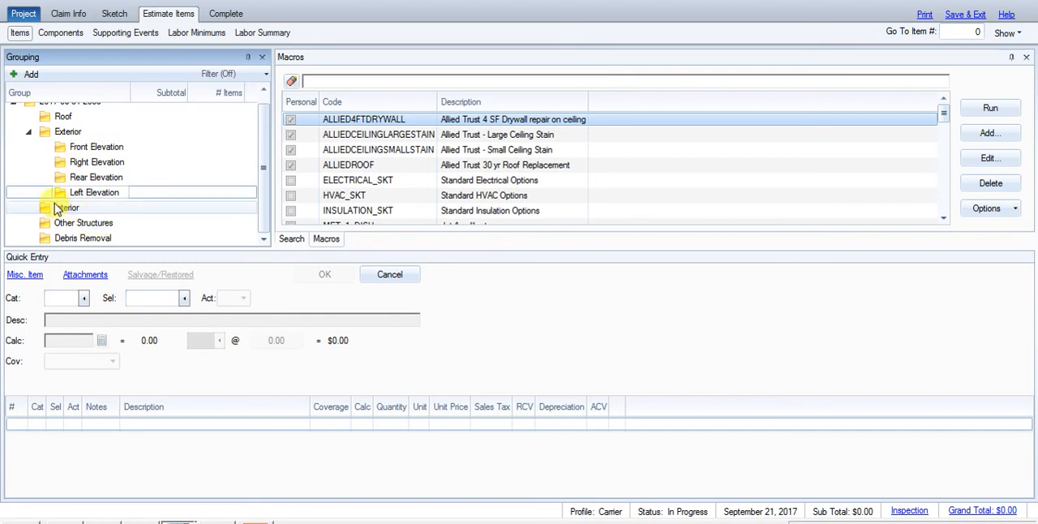
{"action": "left_click", "coordinate": [68, 208]}
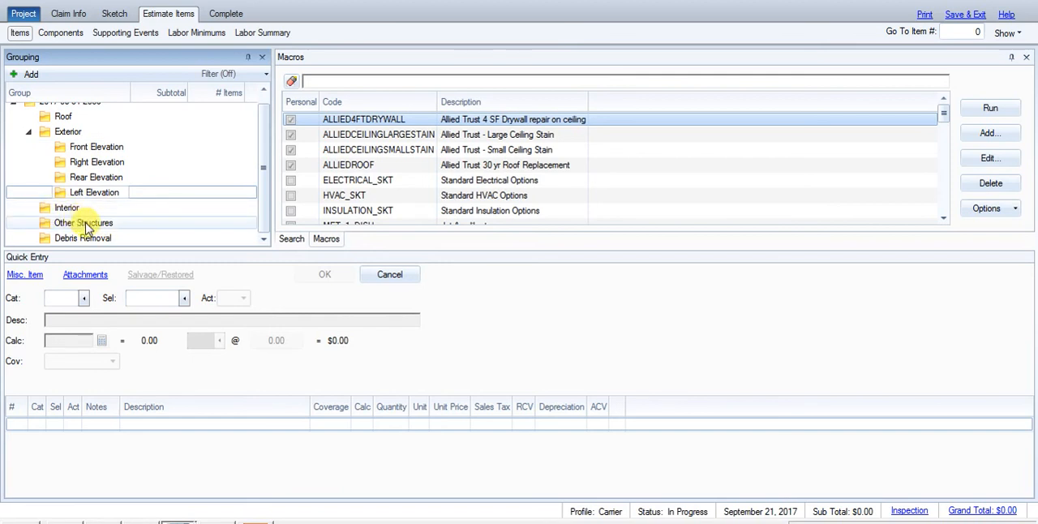
{"action": "left_click", "coordinate": [64, 297]}
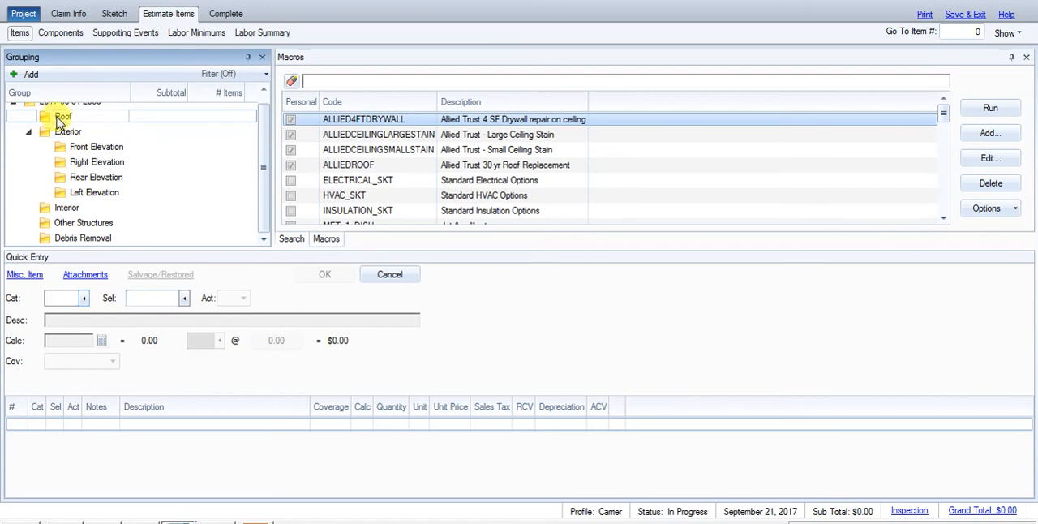
{"action": "left_click", "coordinate": [63, 117]}
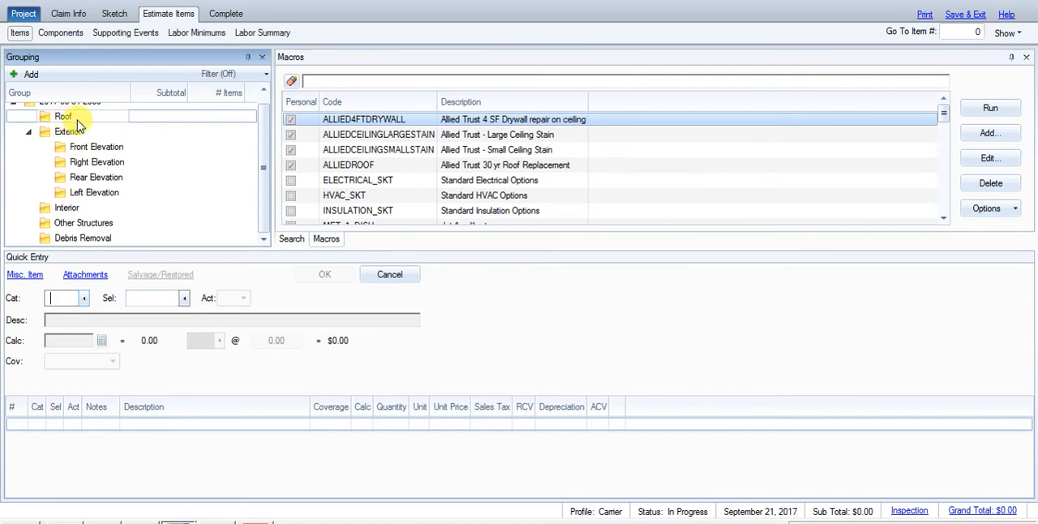
{"action": "left_click", "coordinate": [95, 177]}
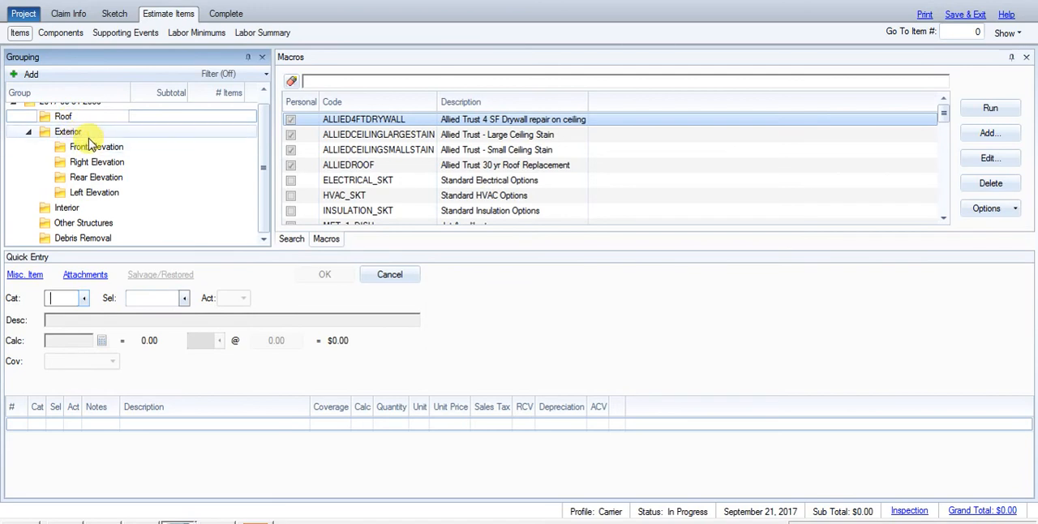
{"action": "left_click", "coordinate": [68, 132]}
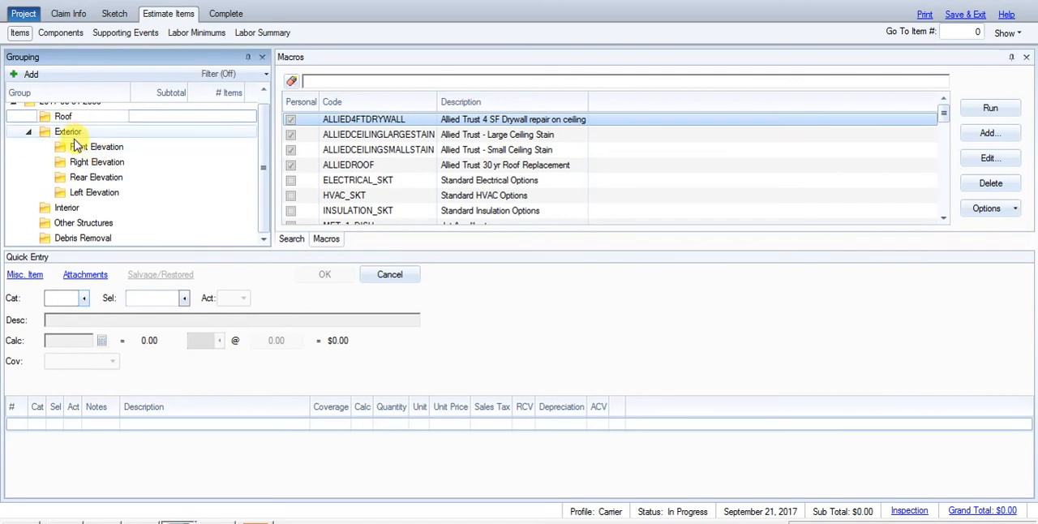
{"action": "left_click", "coordinate": [96, 146]}
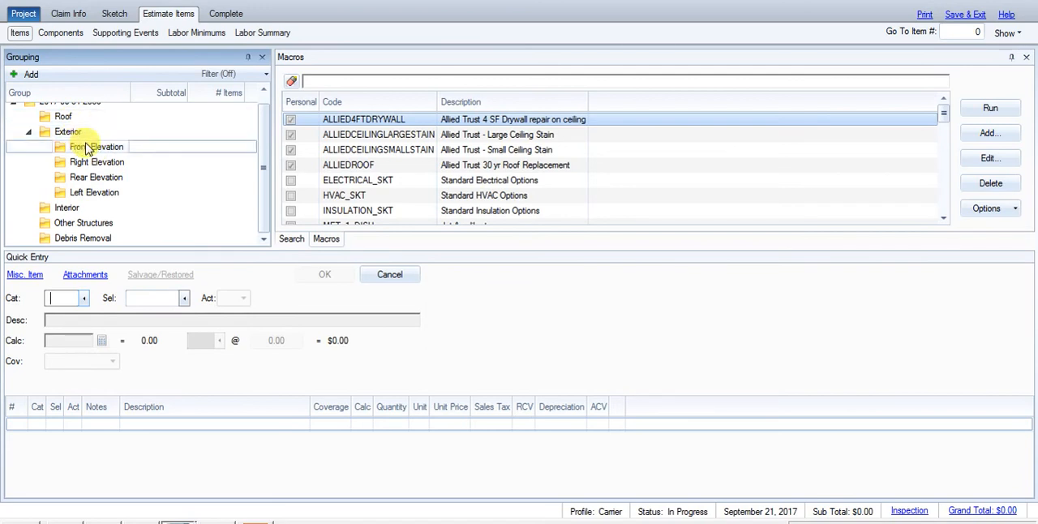
- Add the NODAM-ELEVATION 'No damage noted to the elevation' note to Front Elevation
{"action": "left_click", "coordinate": [96, 146]}
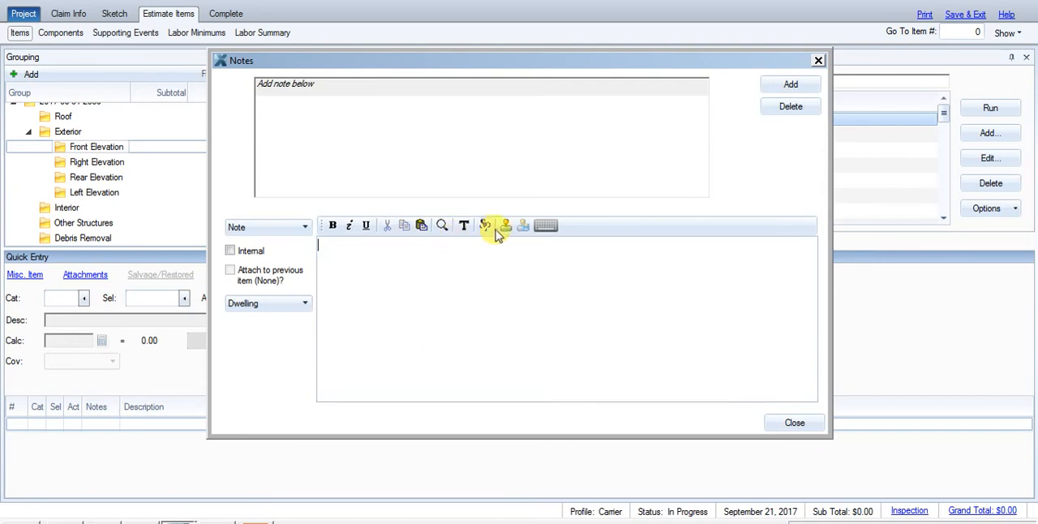
{"action": "left_click", "coordinate": [485, 225]}
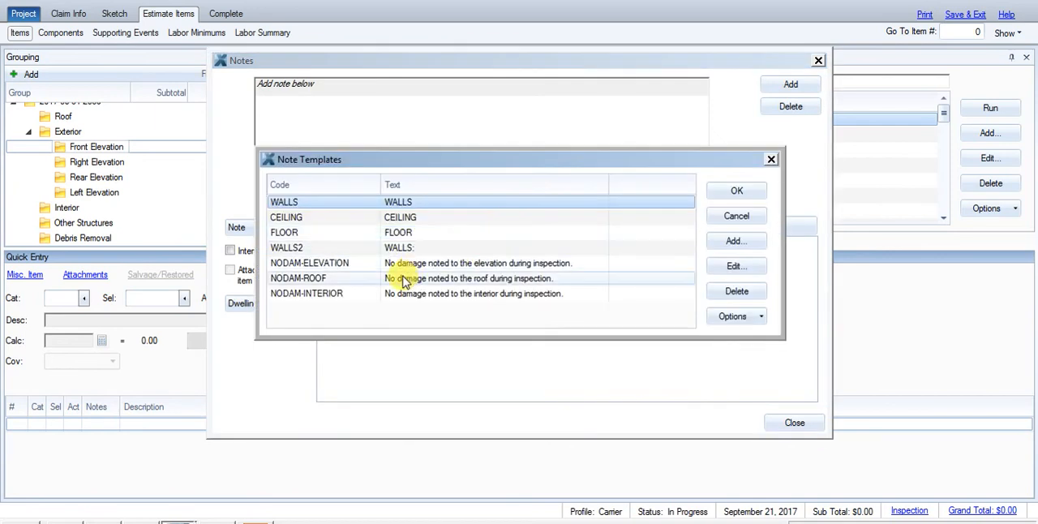
{"action": "left_click", "coordinate": [735, 189]}
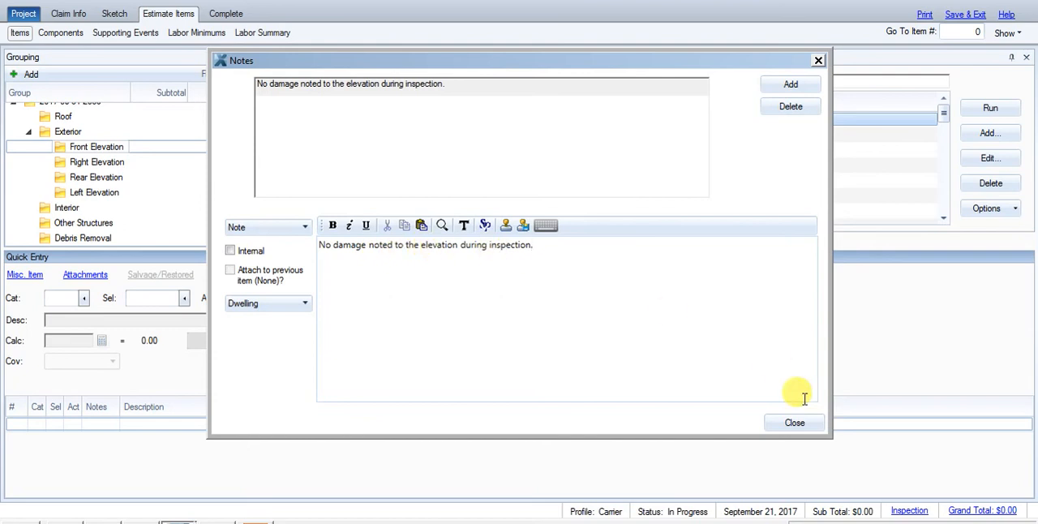
{"action": "left_click", "coordinate": [793, 423]}
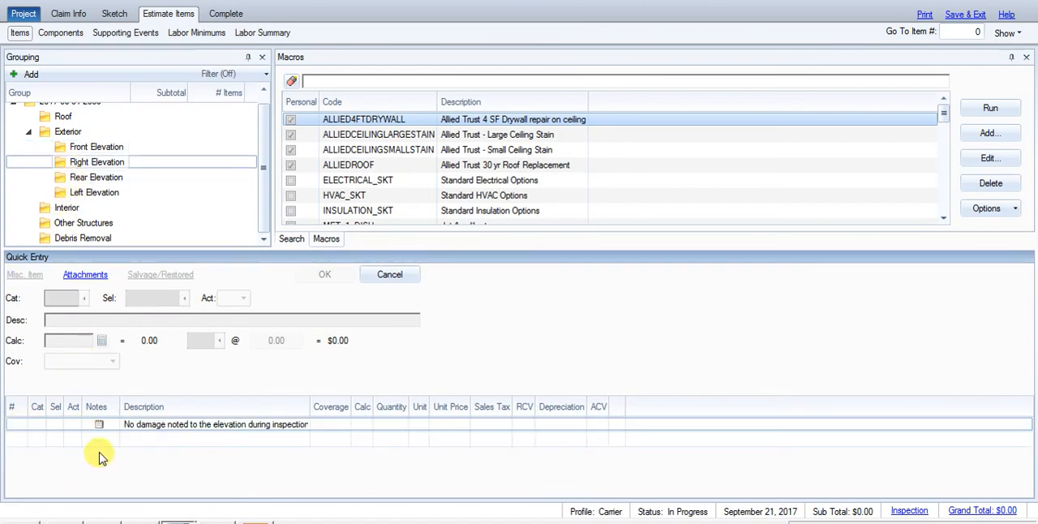
- Select the elevation groups in turn, finishing on Interior in the Grouping tree
{"action": "left_click", "coordinate": [94, 192]}
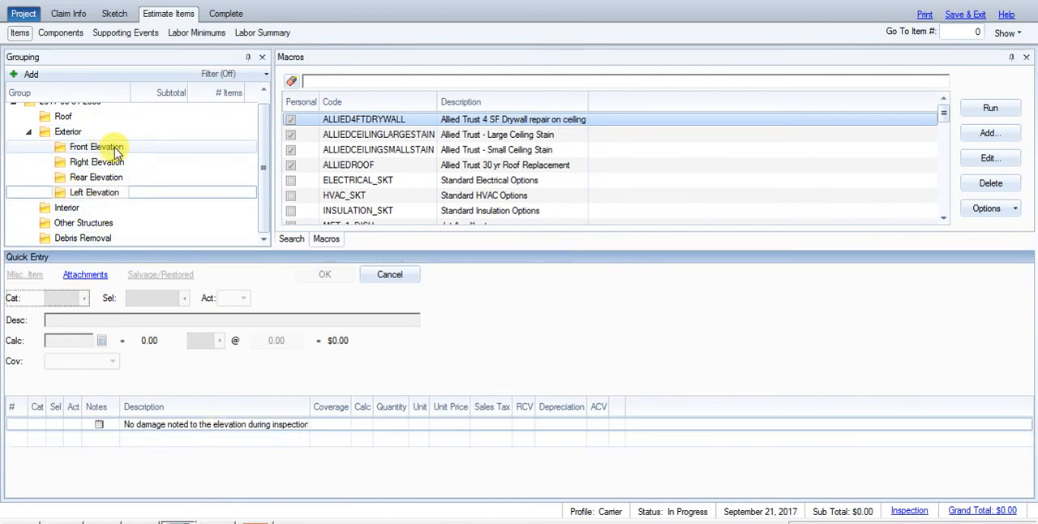
{"action": "left_click", "coordinate": [97, 161]}
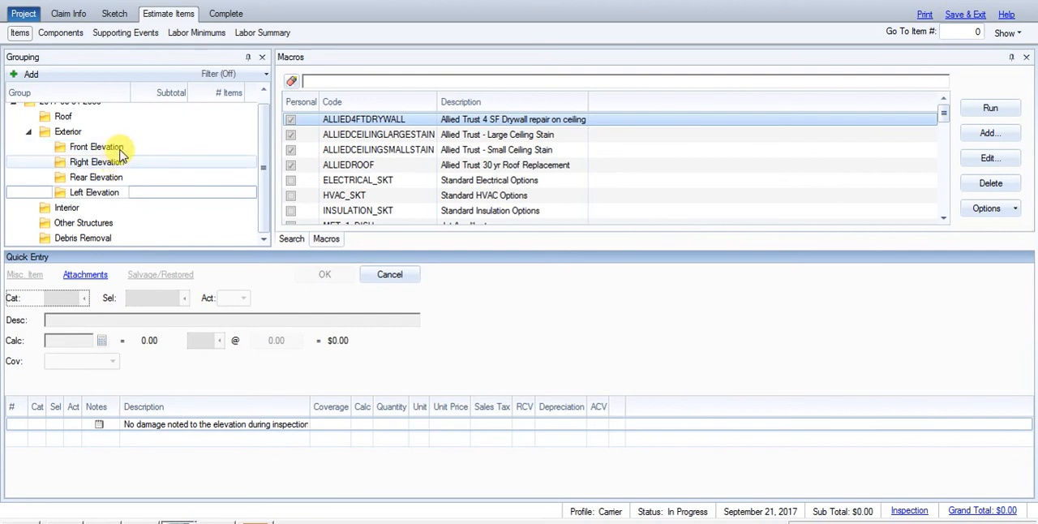
{"action": "left_click", "coordinate": [96, 176]}
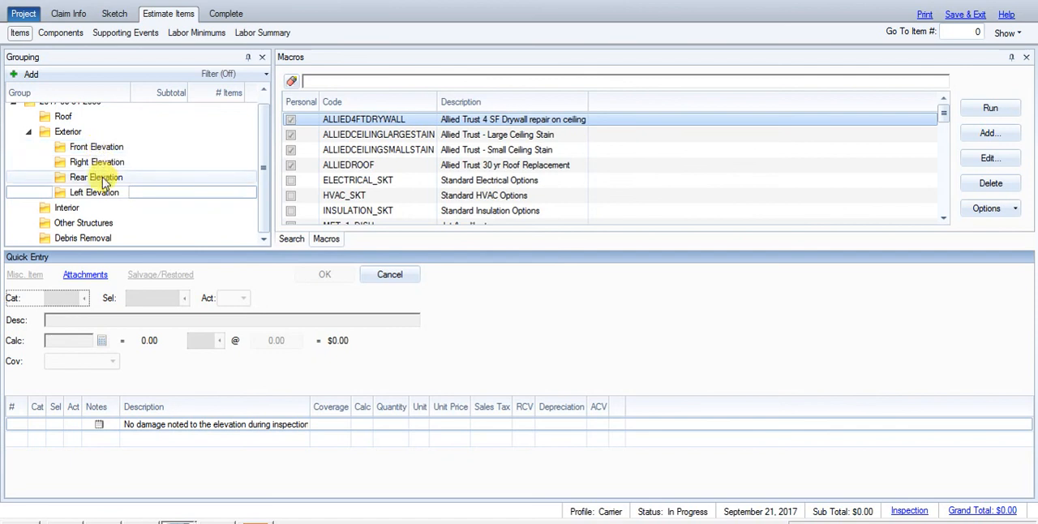
{"action": "left_click", "coordinate": [66, 208]}
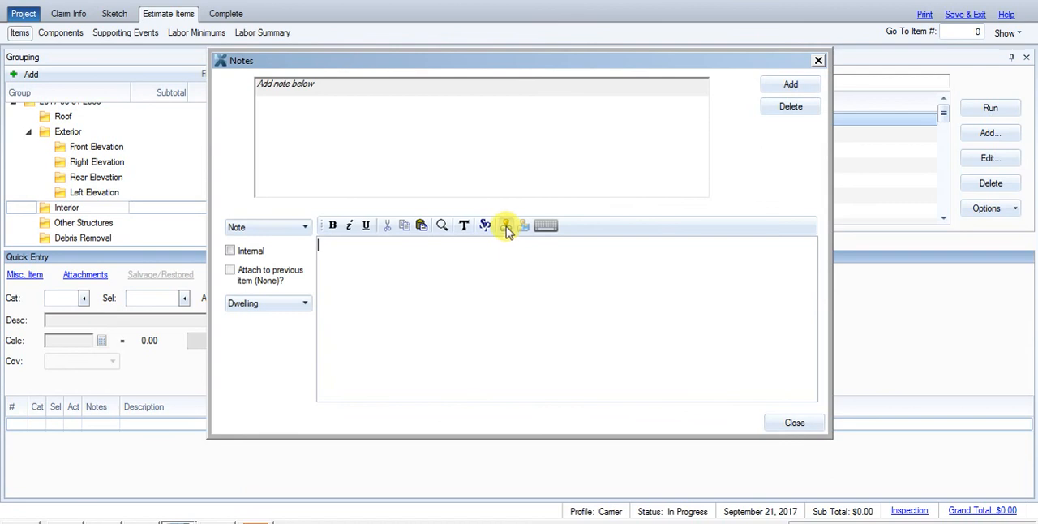
- Apply the NODAM-INTERIOR no-damage template to the Interior note
{"action": "left_click", "coordinate": [506, 226]}
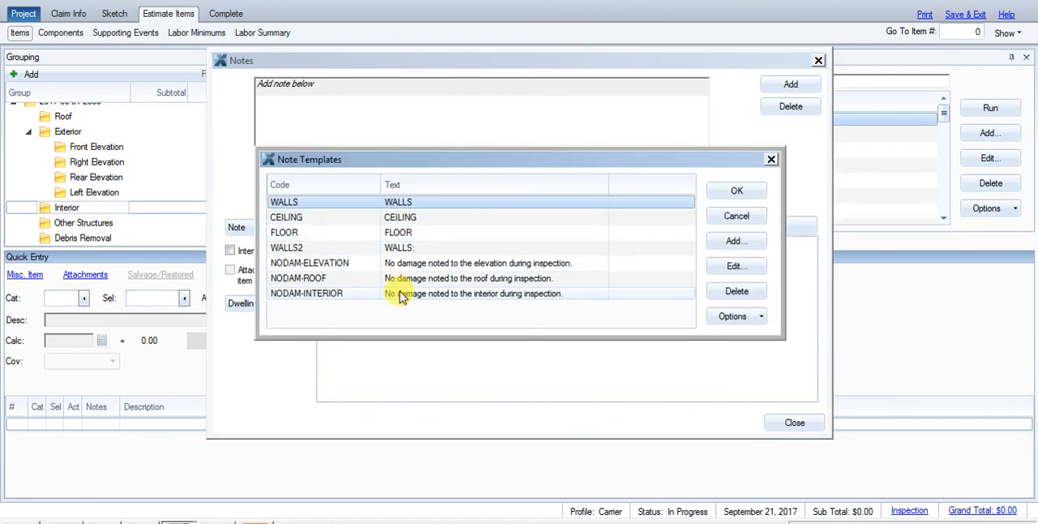
{"action": "left_click", "coordinate": [405, 293]}
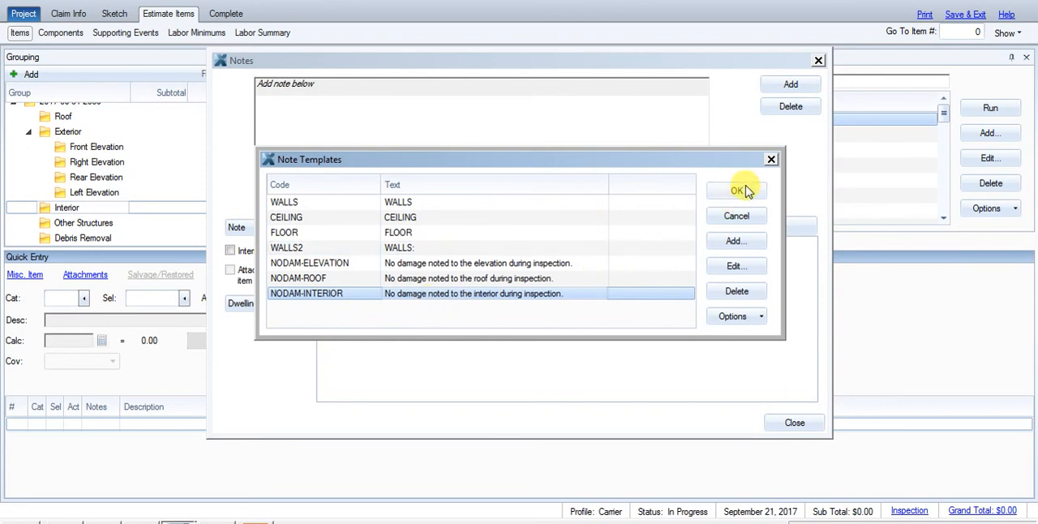
{"action": "left_click", "coordinate": [736, 190]}
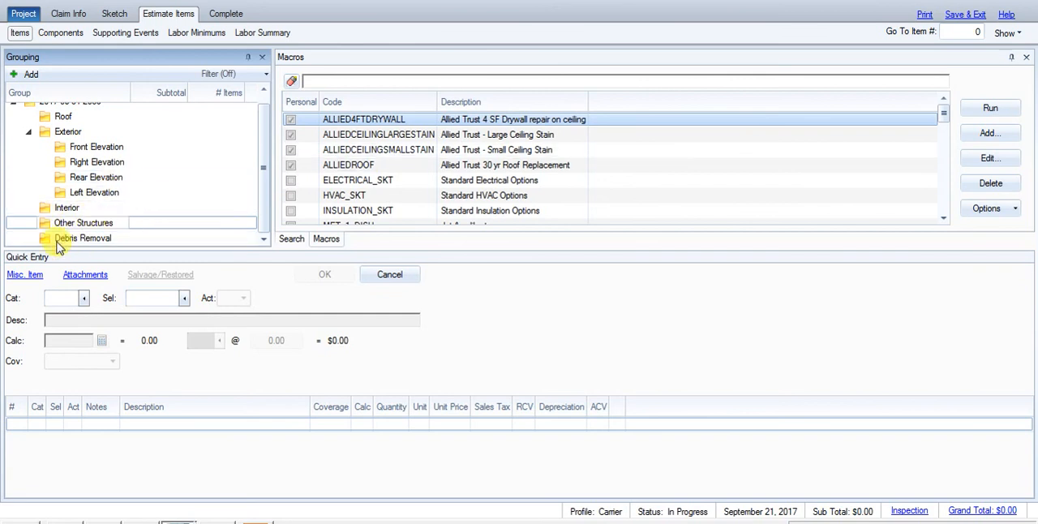
{"action": "left_click", "coordinate": [82, 223]}
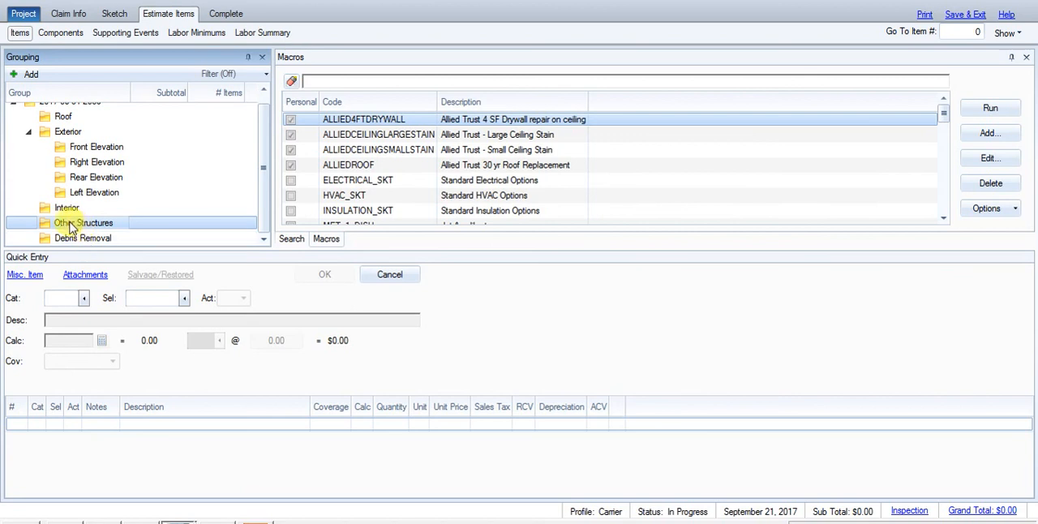
{"action": "scroll", "scroll_direction": "down", "scroll_amount": 3}
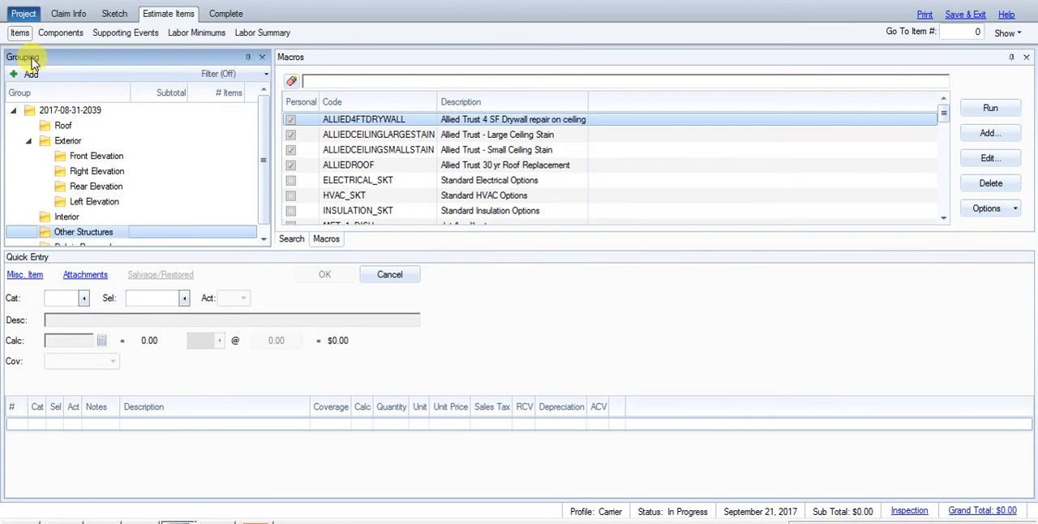
{"action": "left_click", "coordinate": [94, 201]}
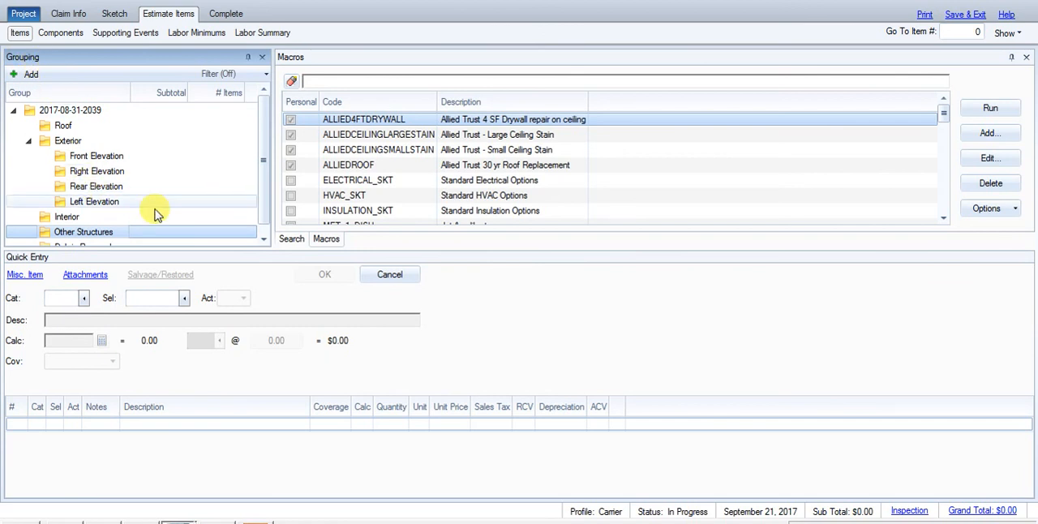